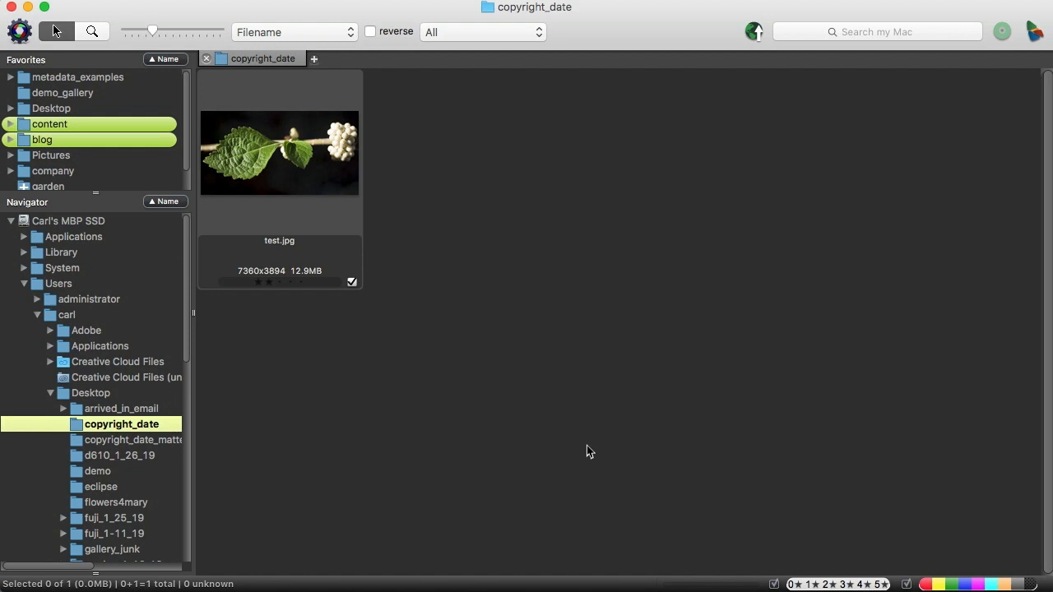
pyautogui.moveTo(280, 260)
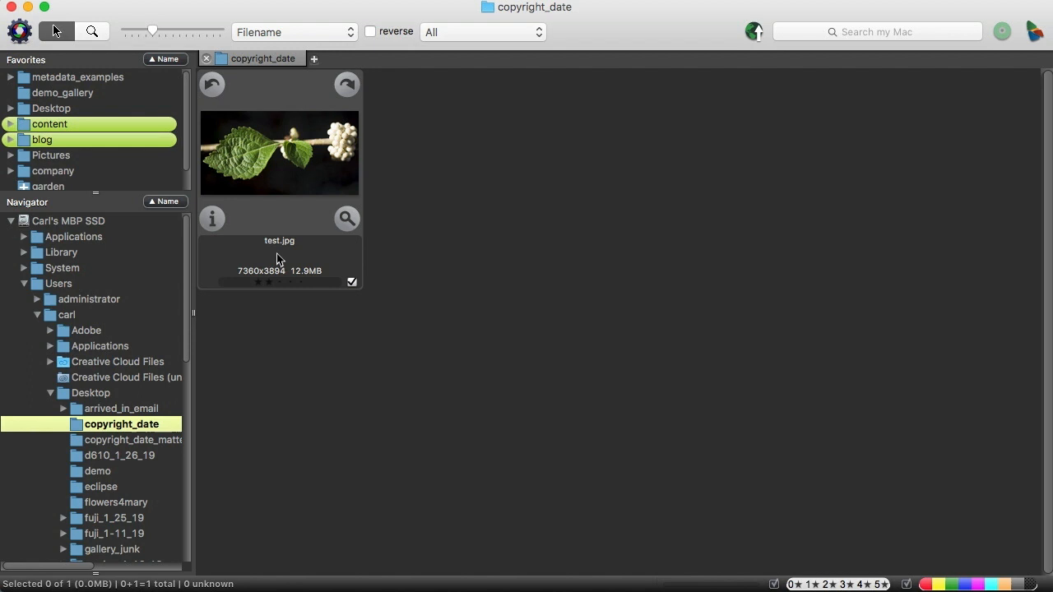
# Bring up the IPTC Info window for the test.jpg thumbnail.
pyautogui.click(212, 217)
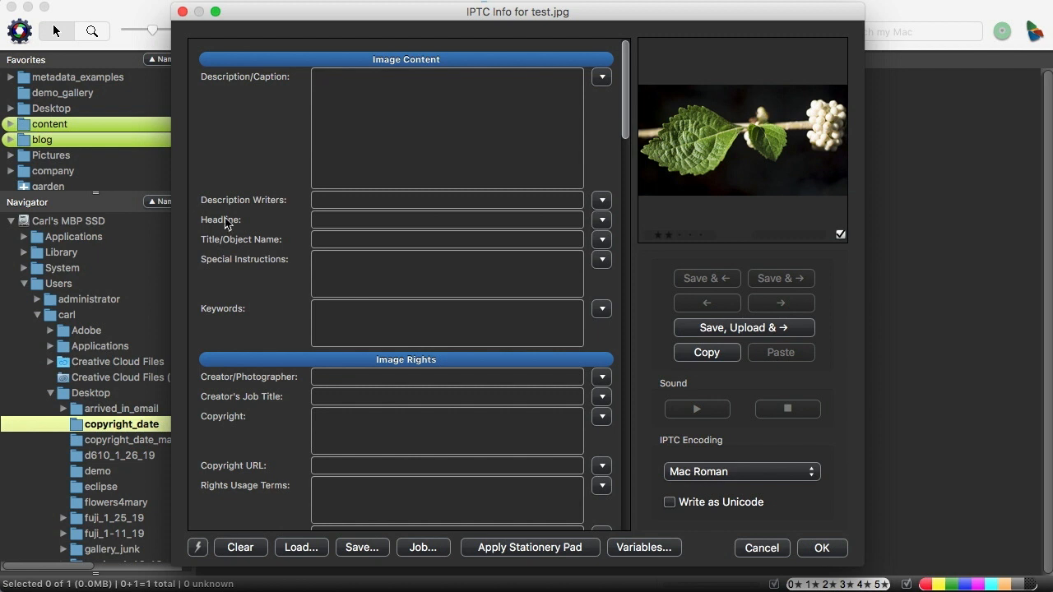
pyautogui.moveTo(217, 487)
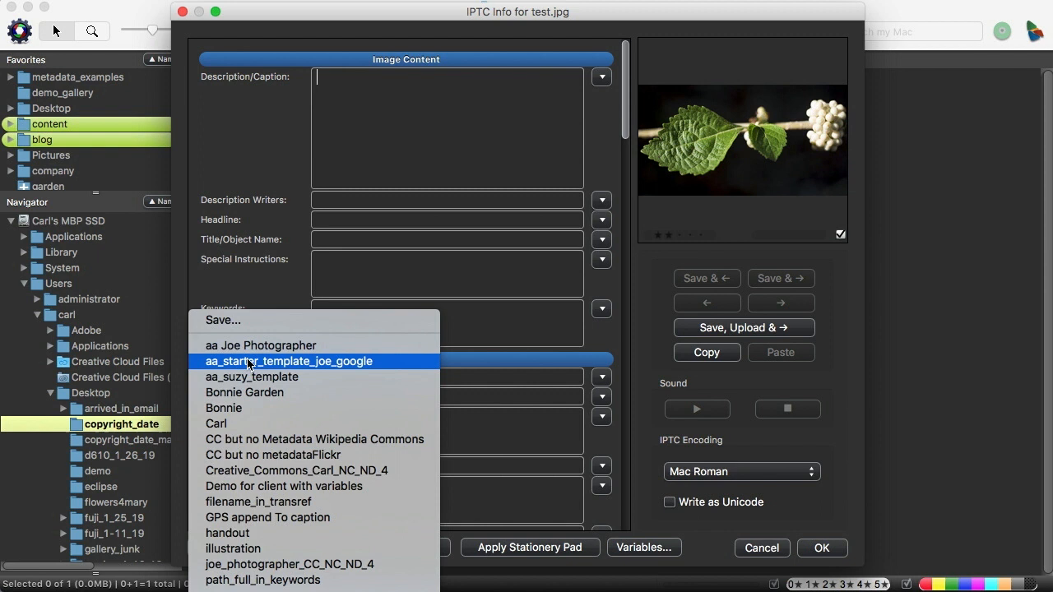
# Load the aa Joe Photographer template and select 2018 in its Copyright field.
pyautogui.click(260, 346)
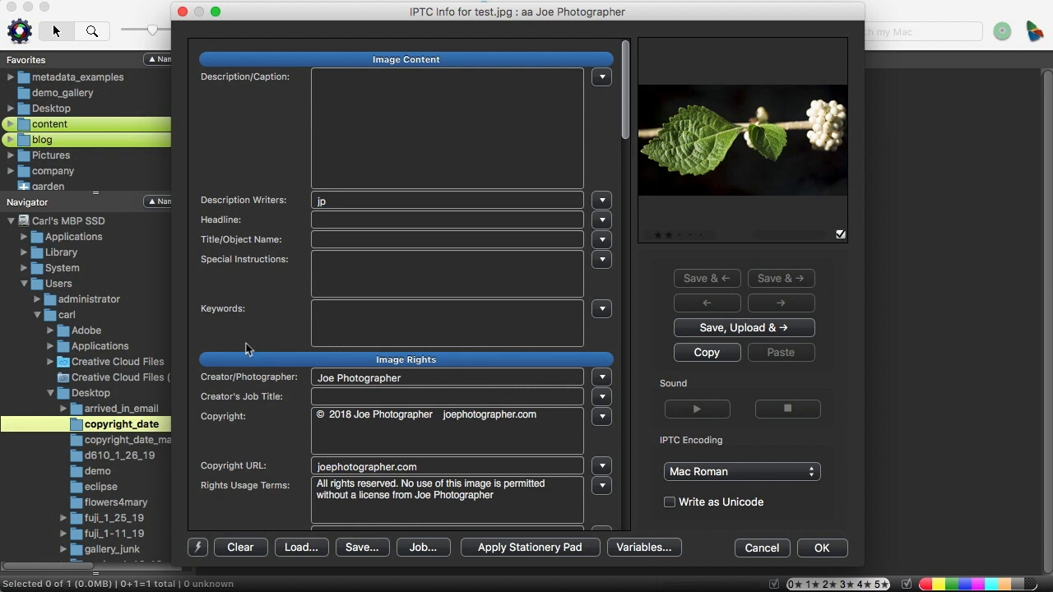
pyautogui.moveTo(277, 487)
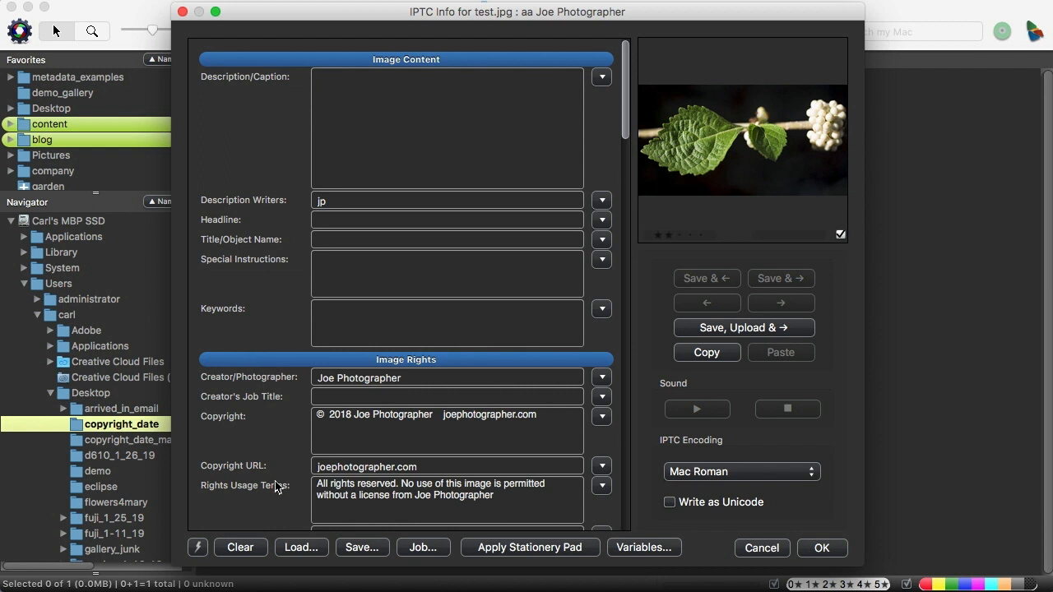
pyautogui.doubleClick(339, 415)
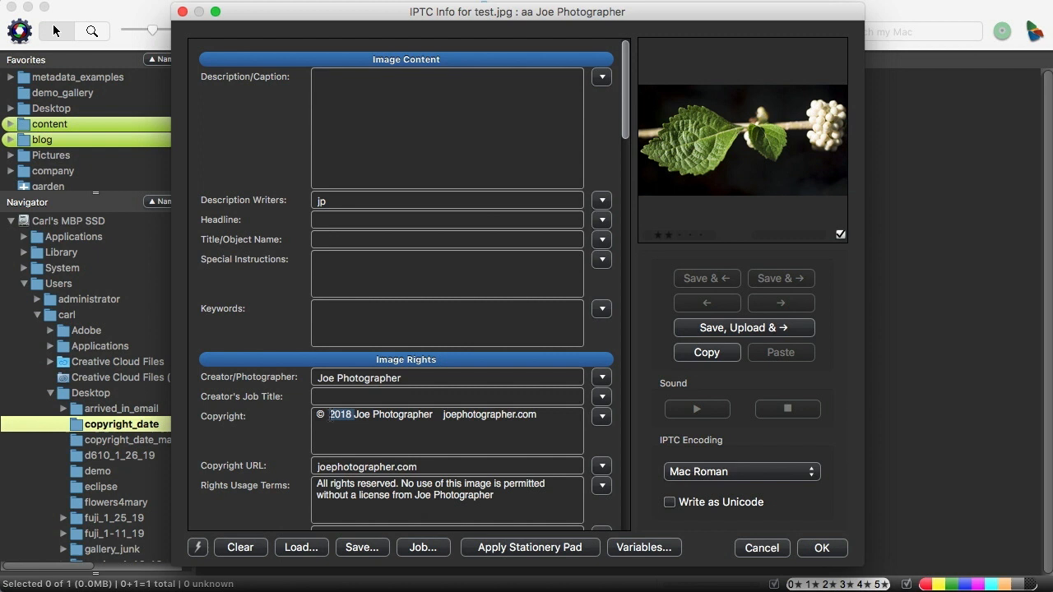
# Replace the selected 2018 in the copyright with the {year4} variable.
pyautogui.write('{year4')
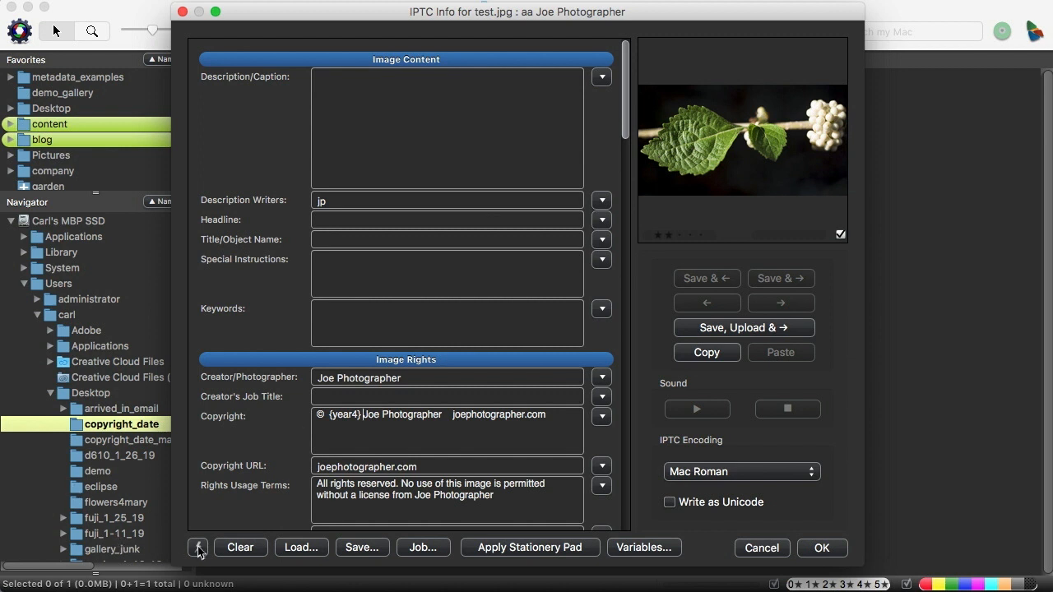
# Save over the aa Joe Photographer snapshot, confirm the replace, and apply with OK.
pyautogui.click(197, 546)
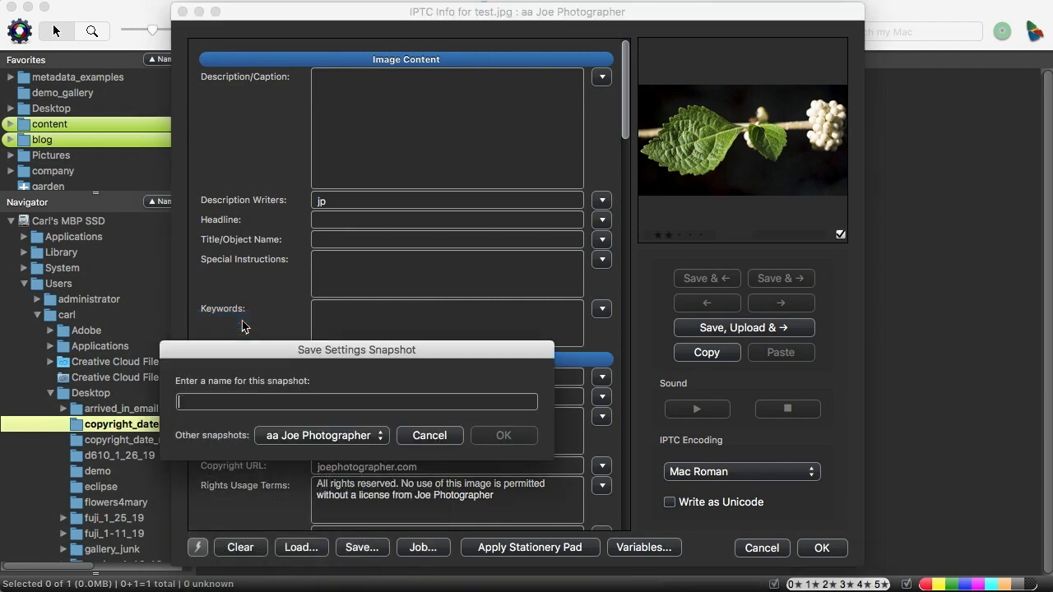
pyautogui.click(319, 434)
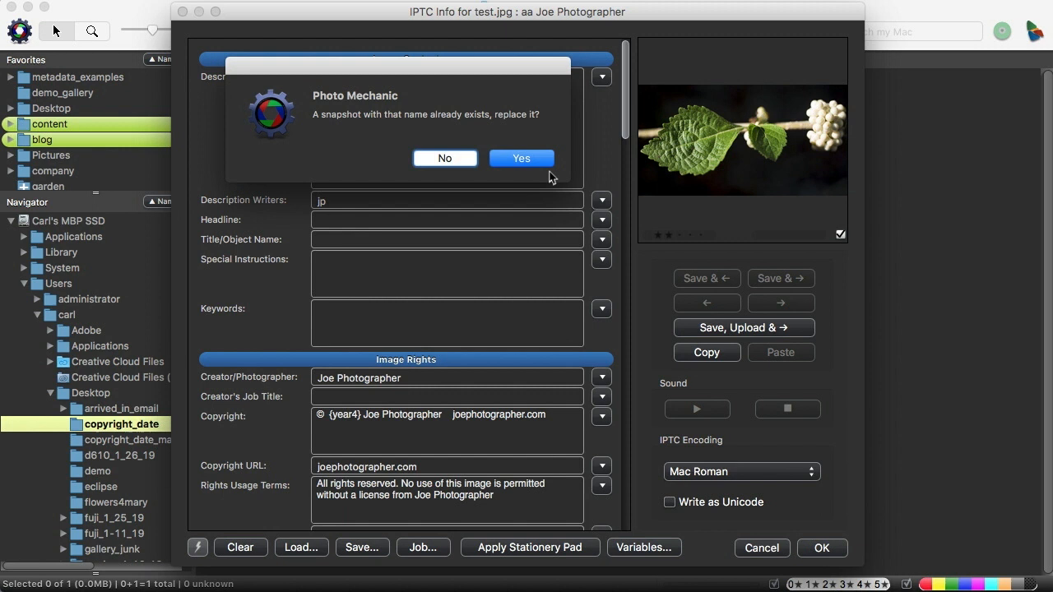
pyautogui.click(520, 158)
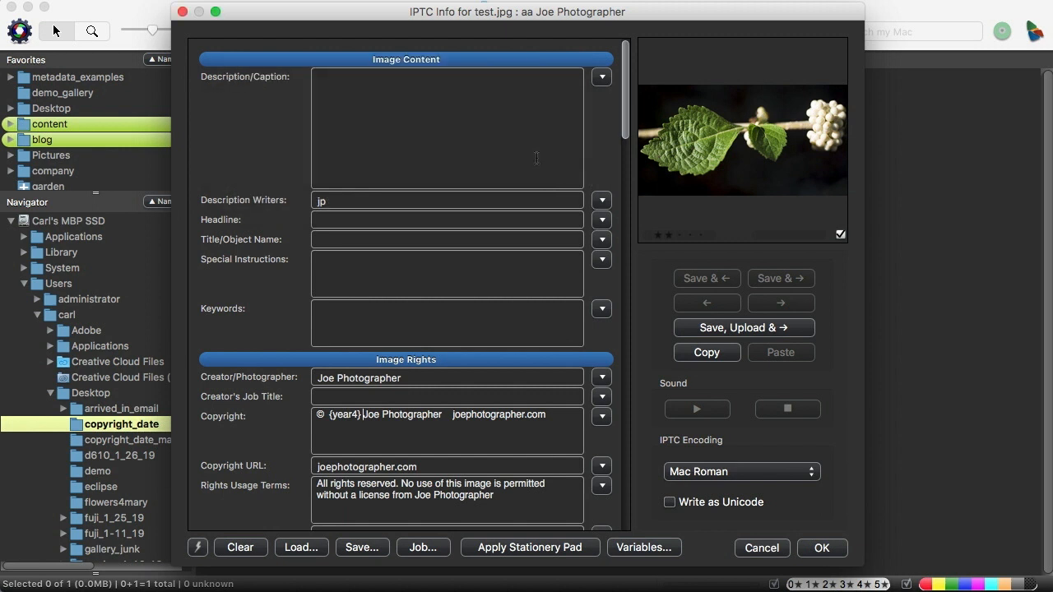
pyautogui.moveTo(829, 549)
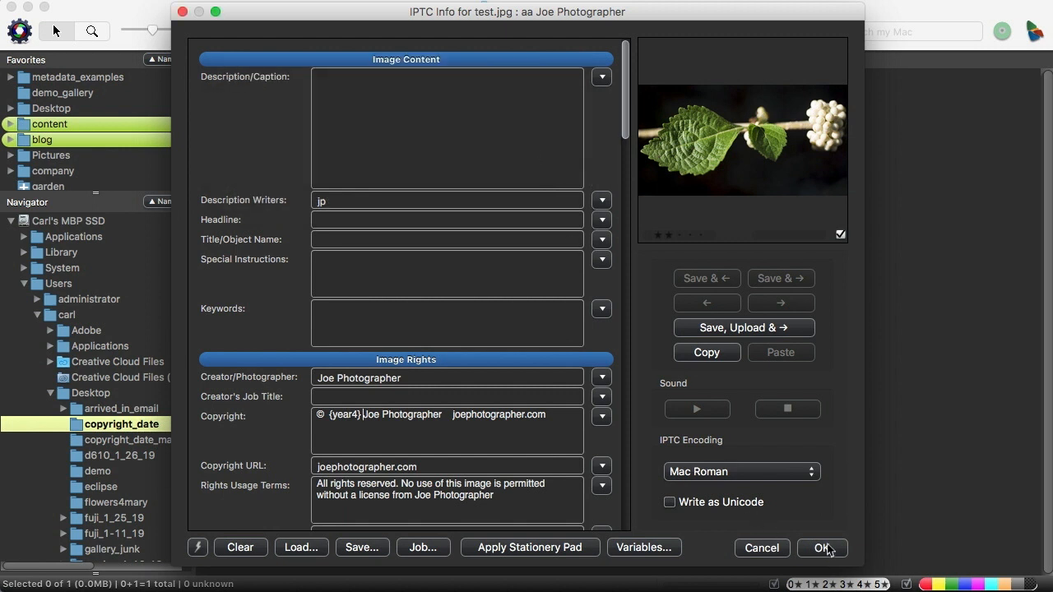
pyautogui.click(819, 548)
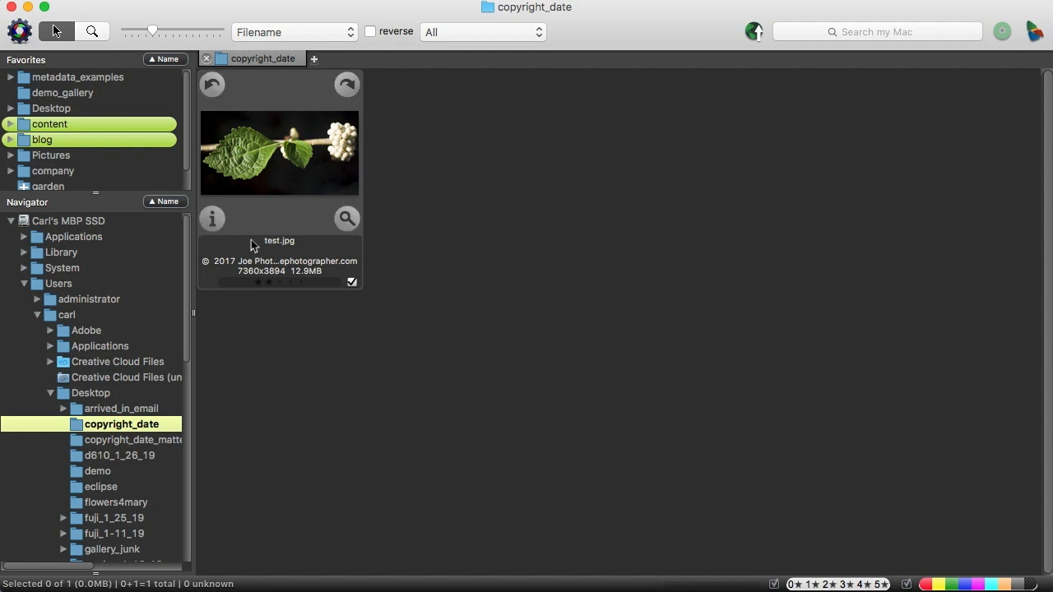
# Reopen IPTC Info for test.jpg to check the copyright reads © 2017 Joe Photographer.
pyautogui.click(212, 217)
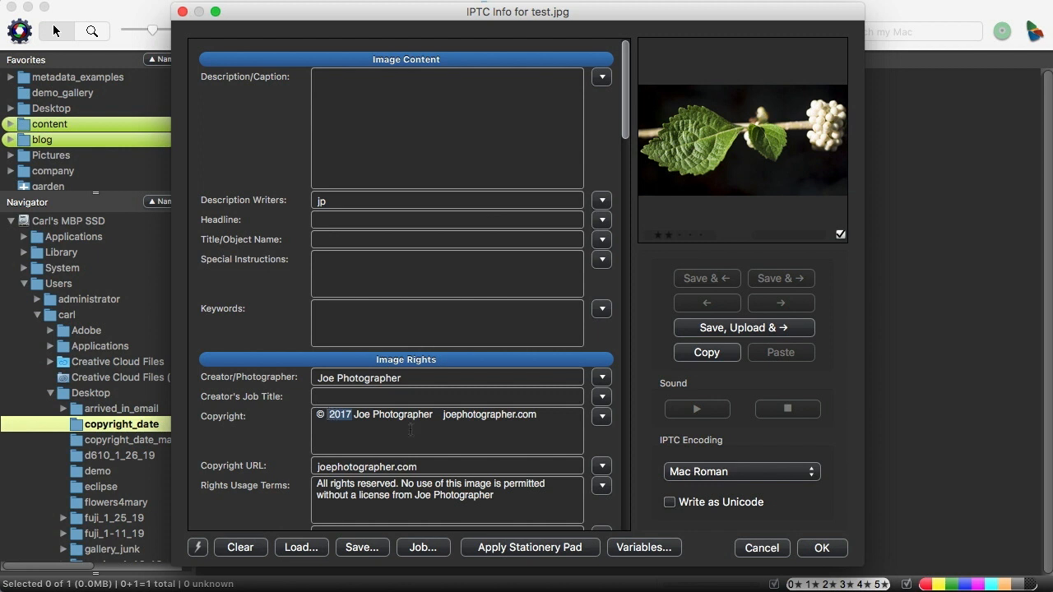
pyautogui.moveTo(459, 431)
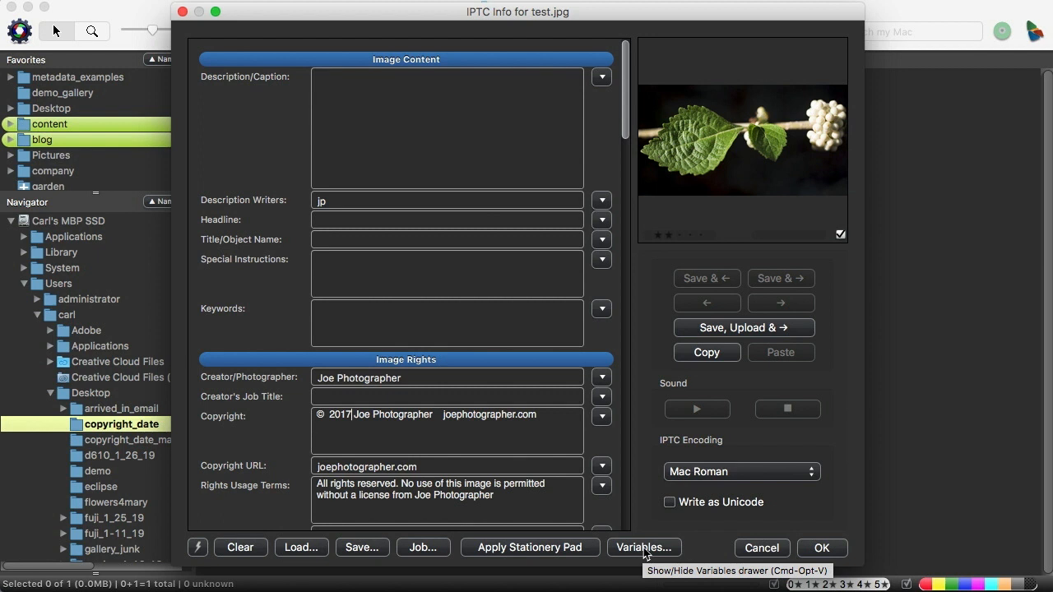
pyautogui.click(645, 546)
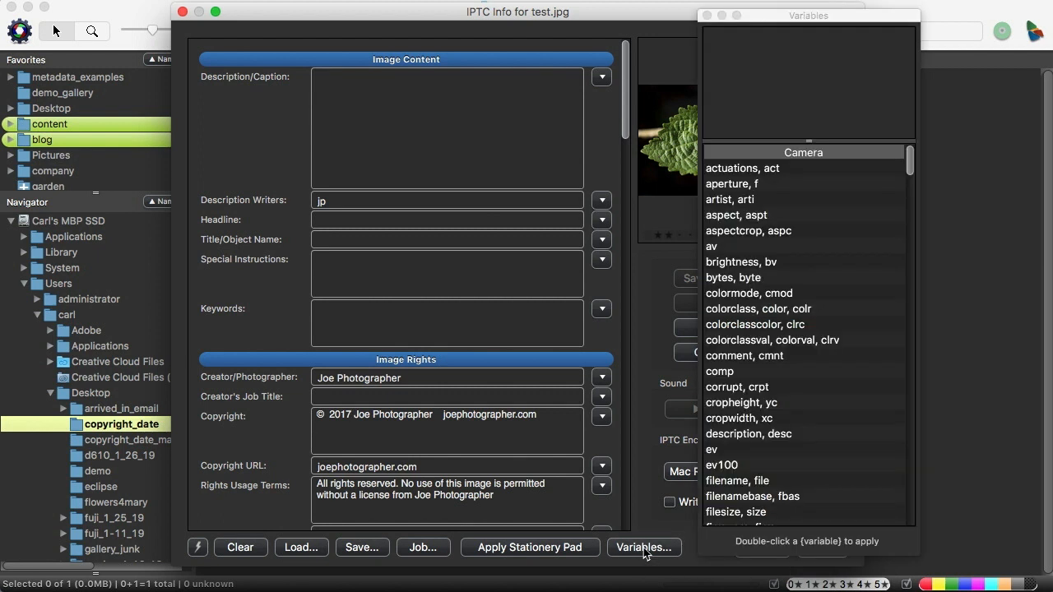
pyautogui.moveTo(865, 16)
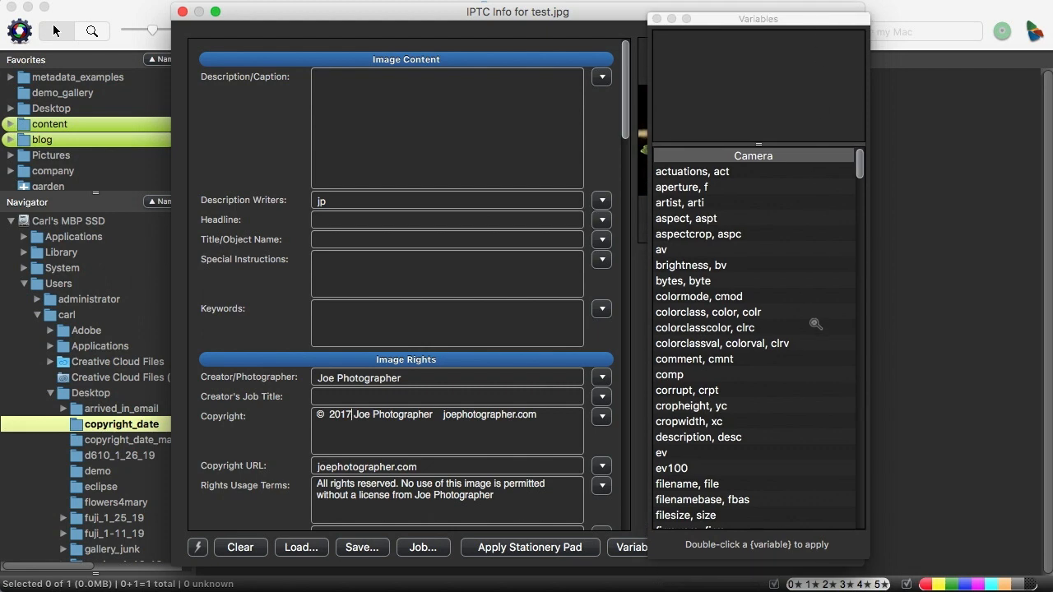
pyautogui.scroll(-3)
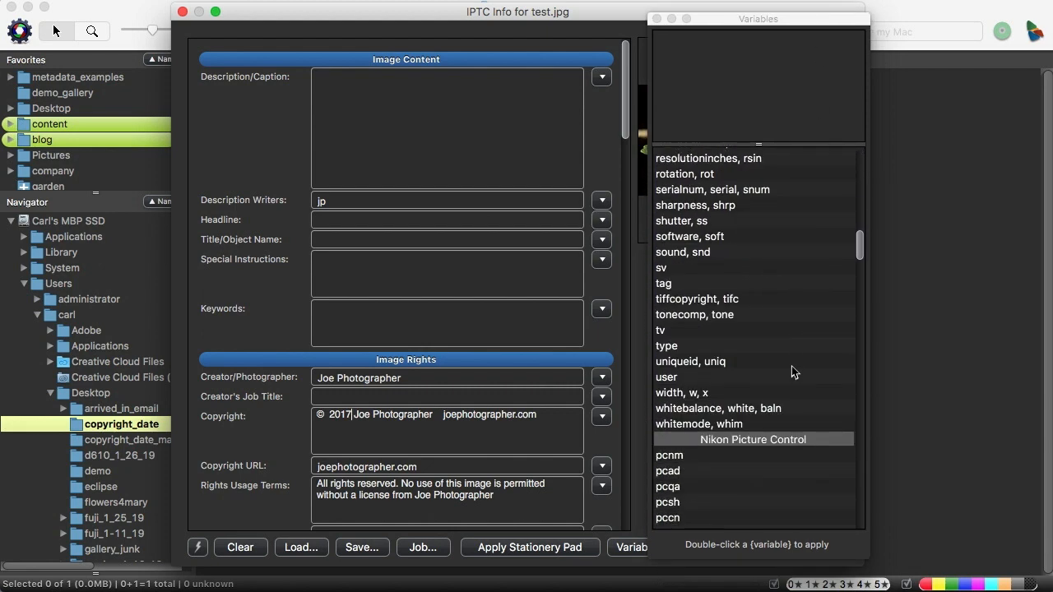
pyautogui.scroll(-3)
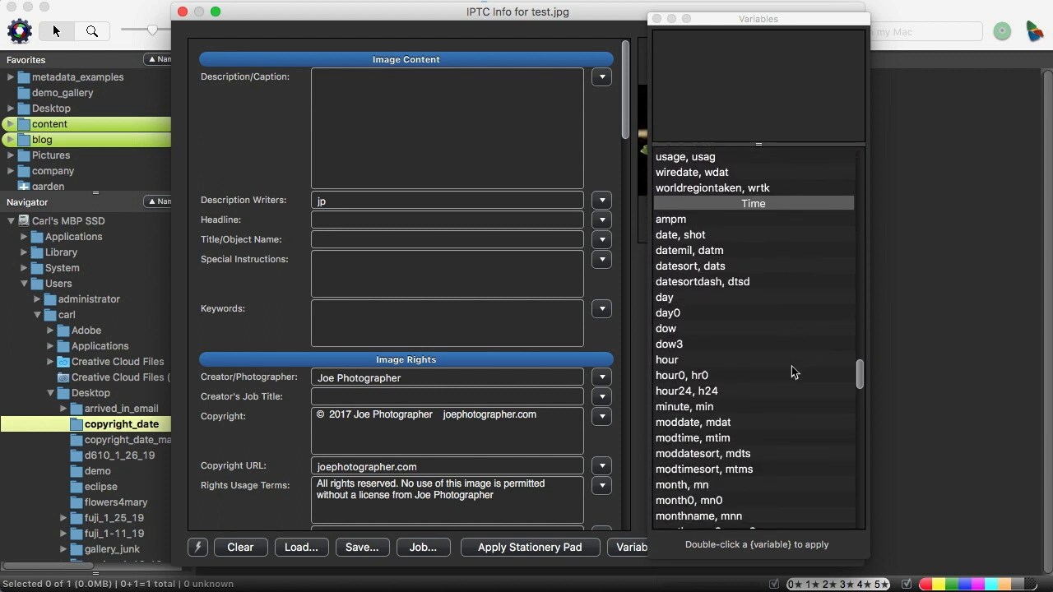
pyautogui.scroll(-3)
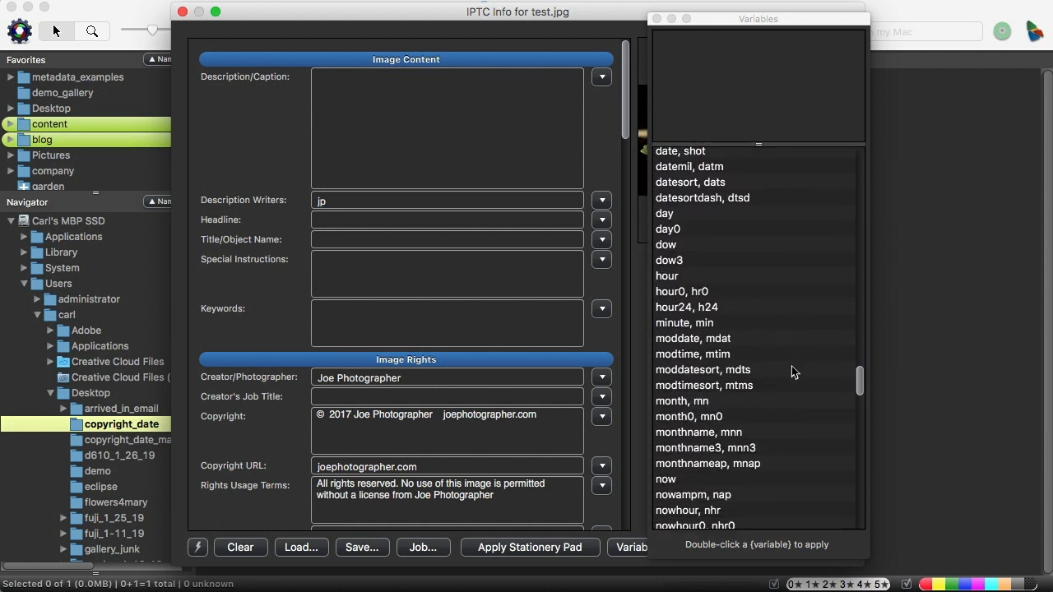
pyautogui.scroll(-3)
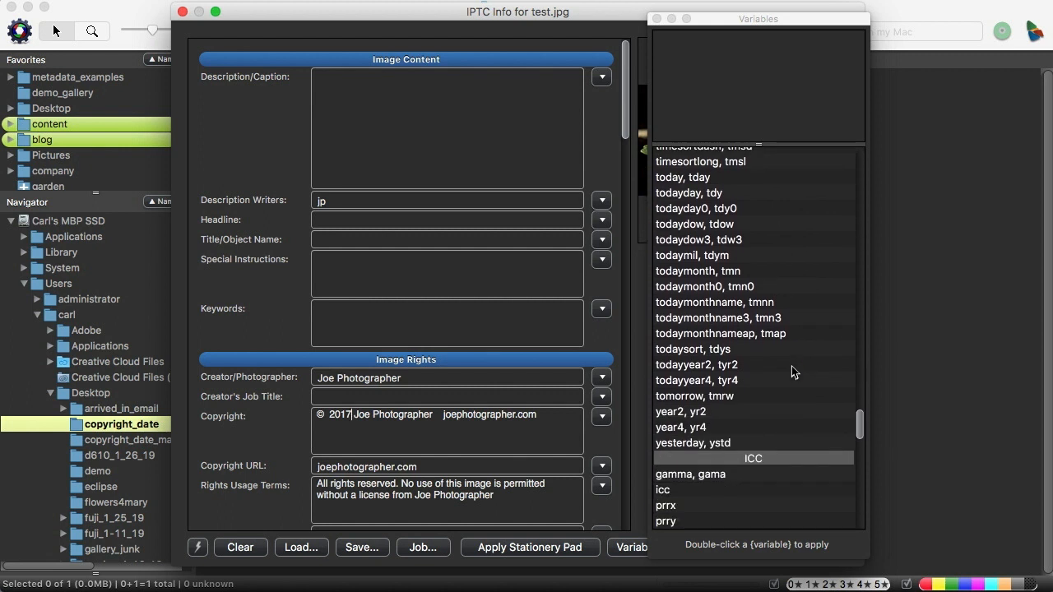
pyautogui.scroll(-3)
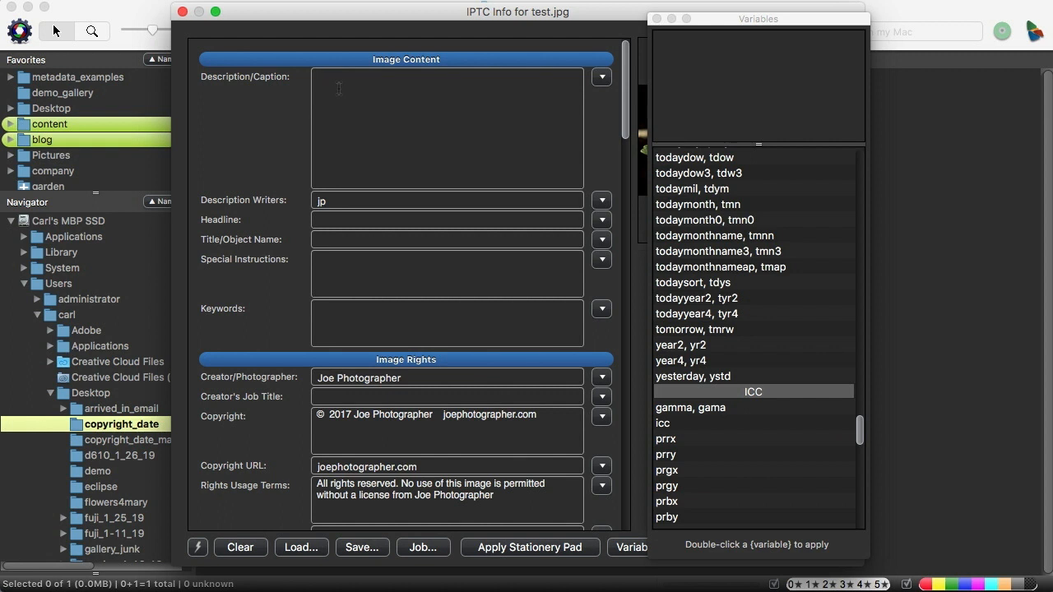
pyautogui.moveTo(582, 326)
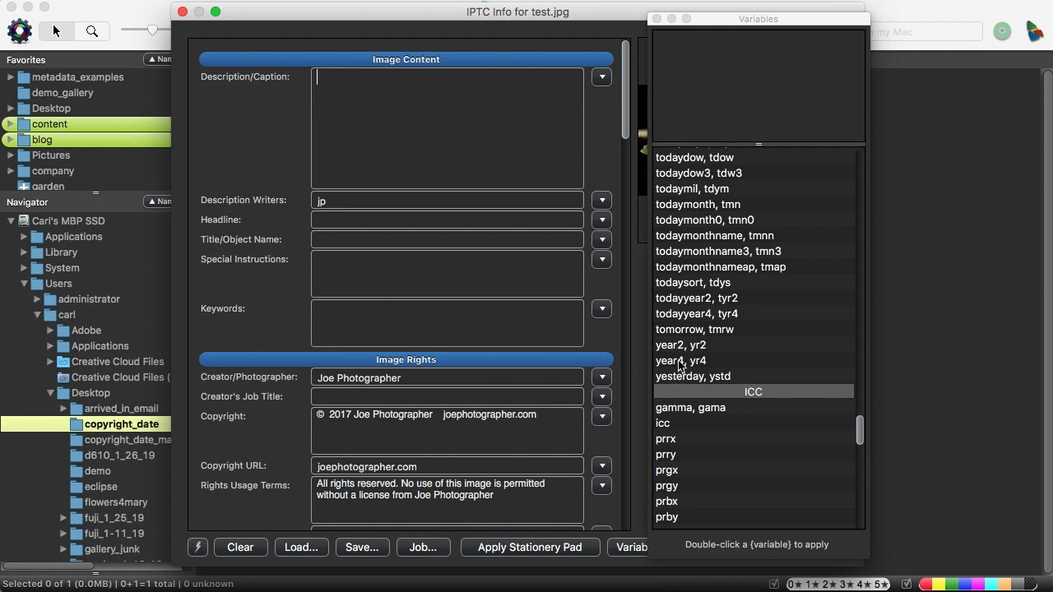
# Insert {year4} into the caption followed by 'year 4', then view todayyear4's description.
pyautogui.doubleClick(679, 360)
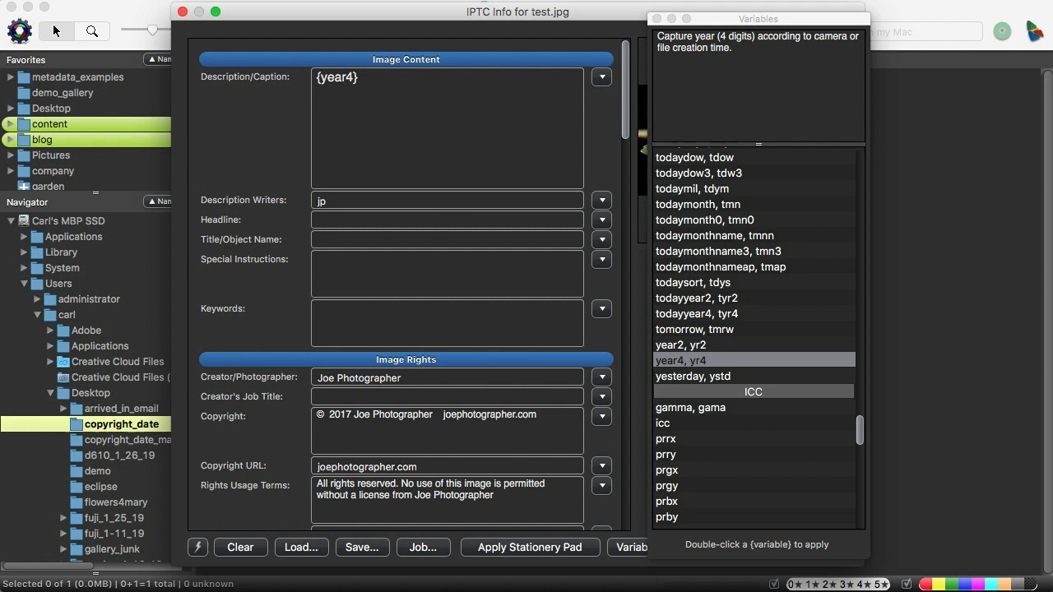
pyautogui.write('year 4')
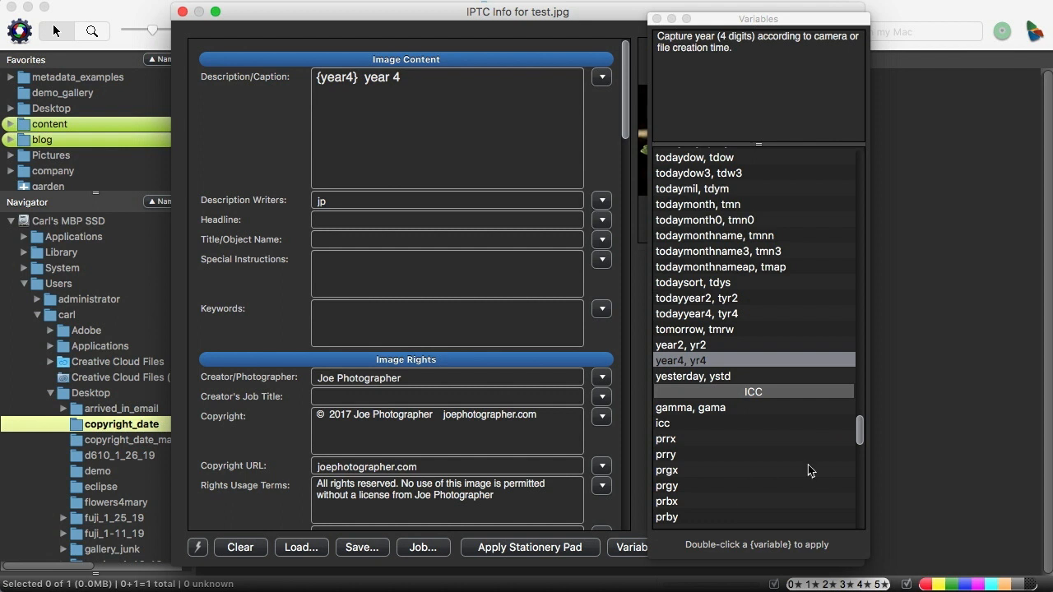
pyautogui.click(316, 109)
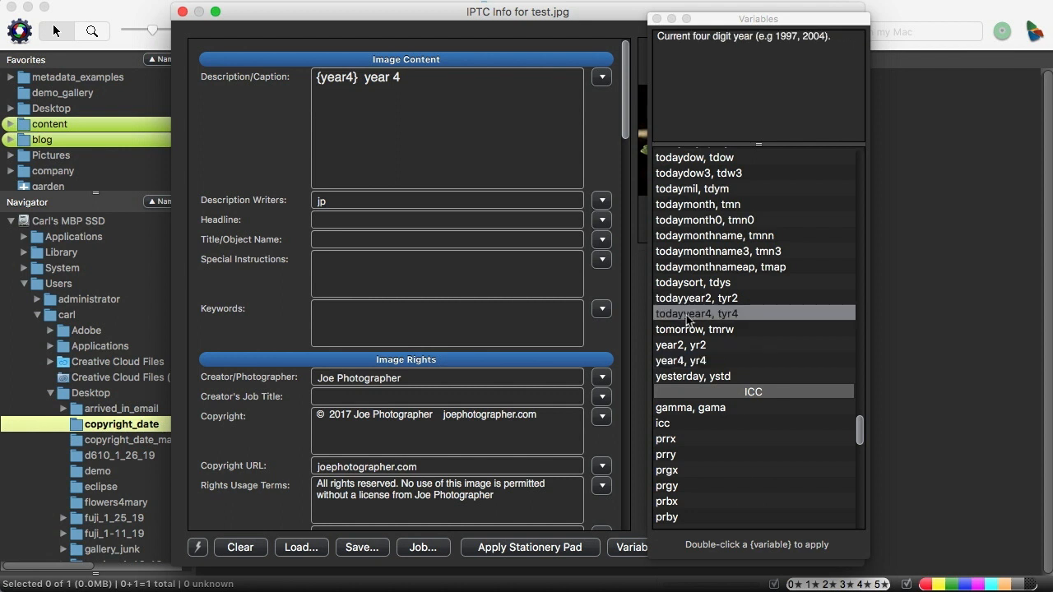
# Add {todayyear4} on a second caption line followed by the word 'today'.
pyautogui.doubleClick(696, 313)
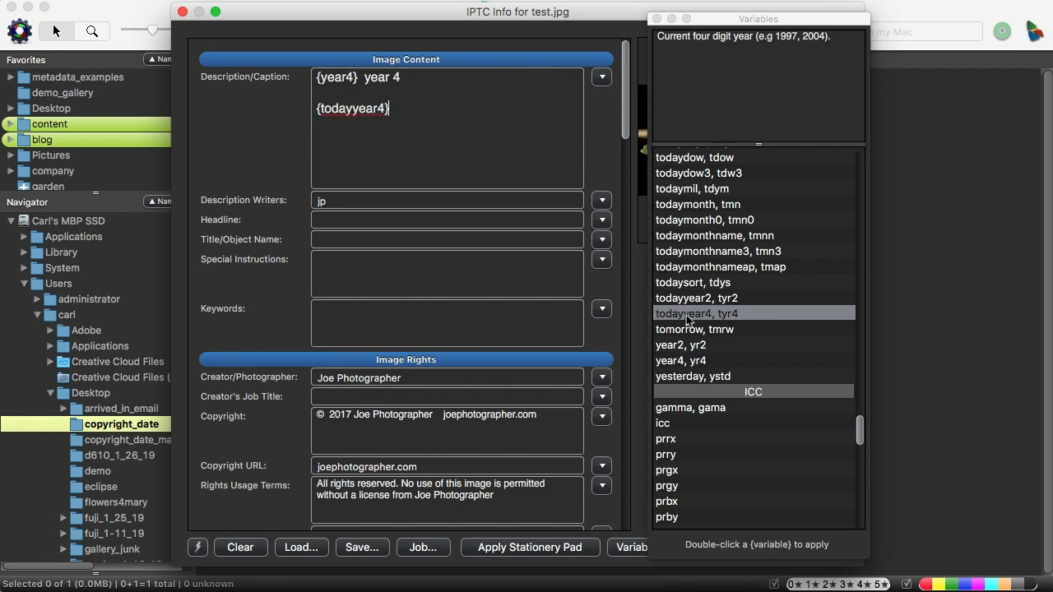
pyautogui.write('today')
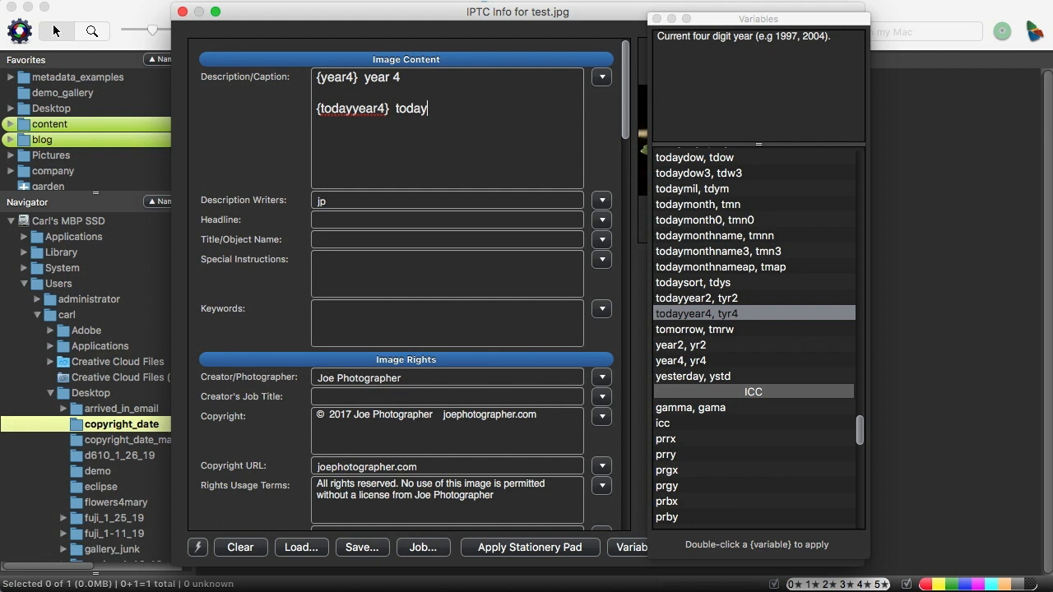
pyautogui.moveTo(457, 69)
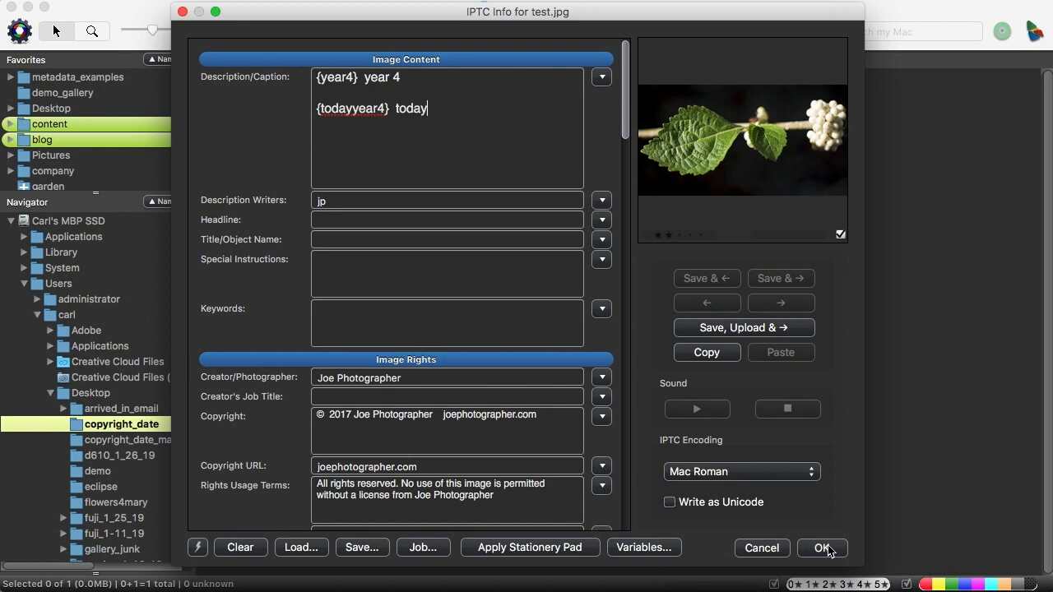
# Apply the caption with OK and reopen IPTC Info showing '2017 year 4' and '2019 today'.
pyautogui.click(821, 547)
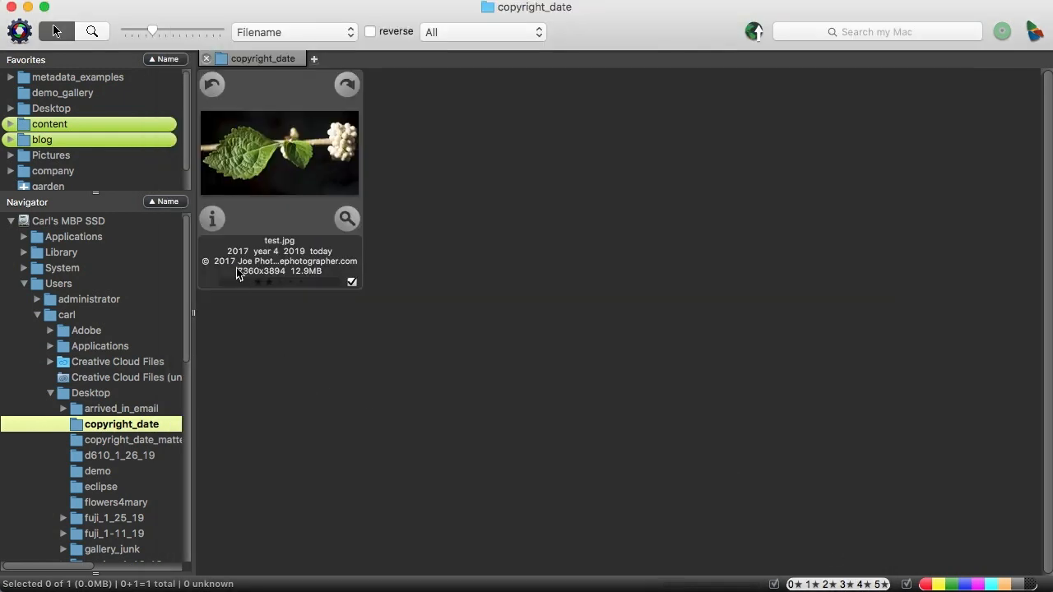
pyautogui.click(213, 217)
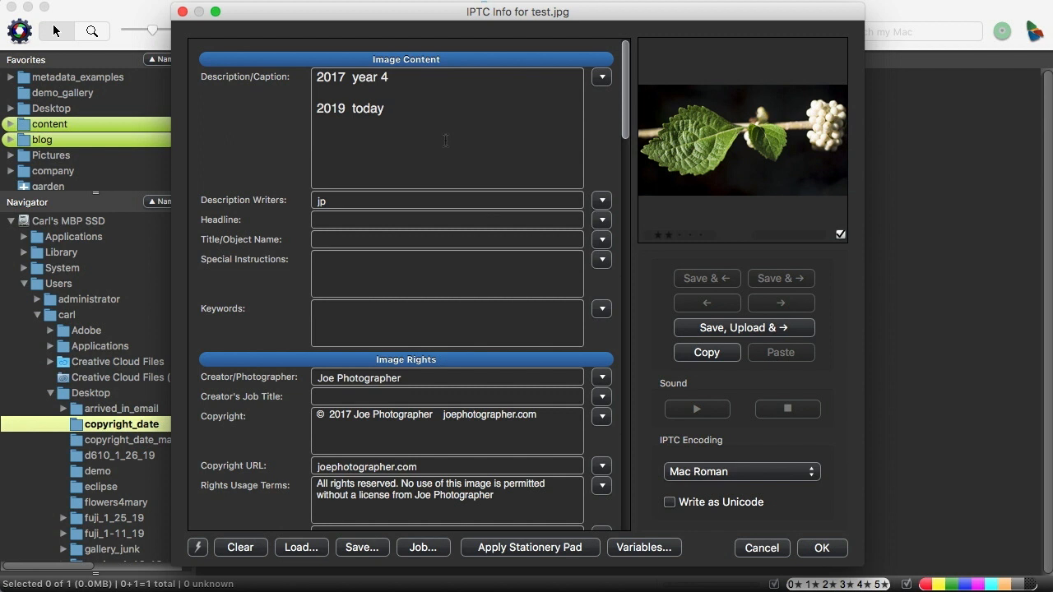
# Select and delete the Description/Caption text, leaving the © 2017 copyright.
pyautogui.click(385, 109)
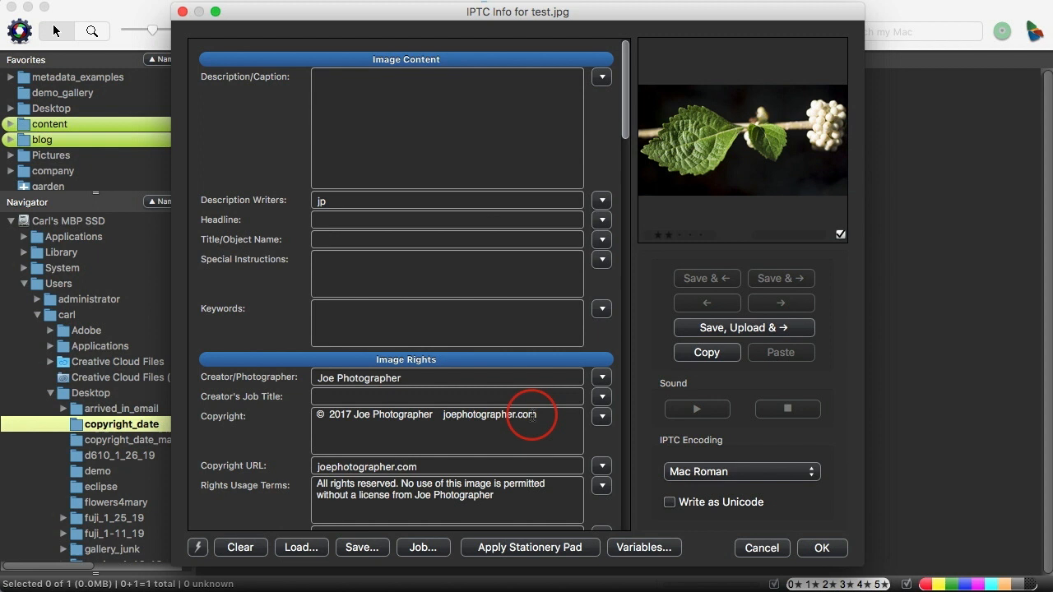
pyautogui.click(434, 414)
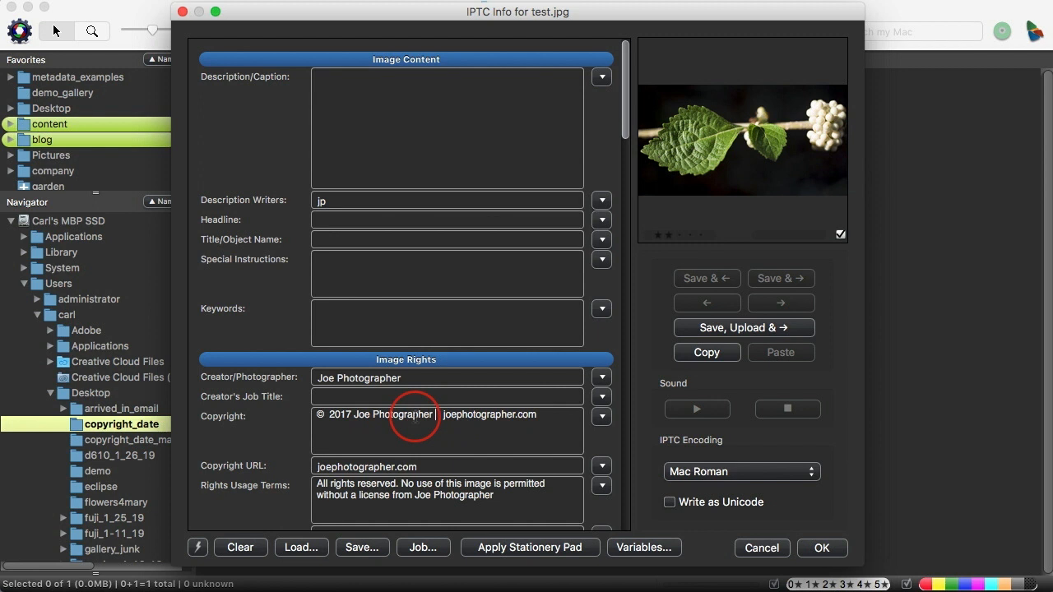
pyautogui.click(436, 414)
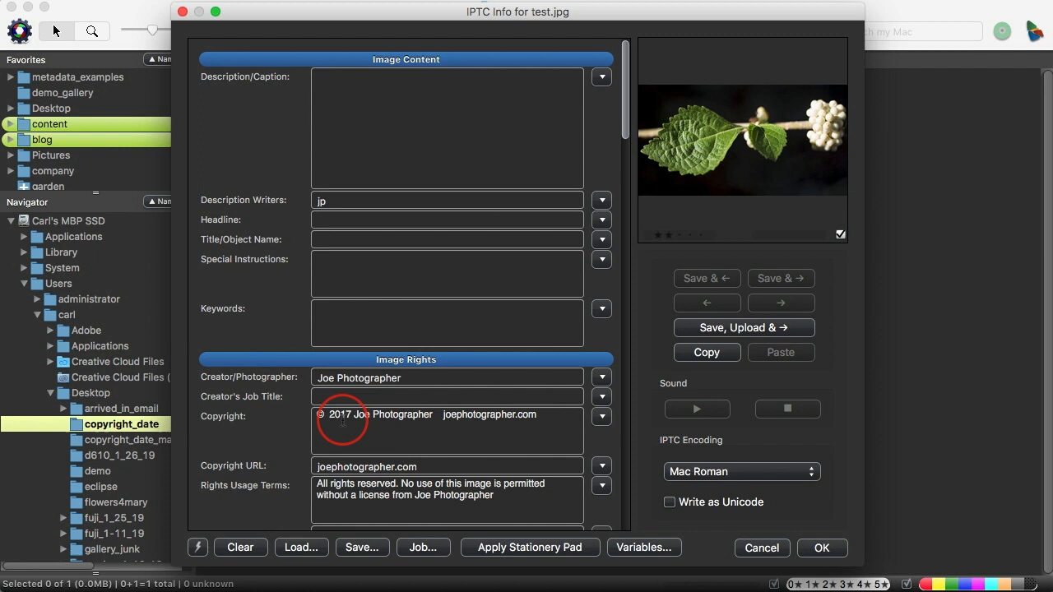
pyautogui.click(436, 414)
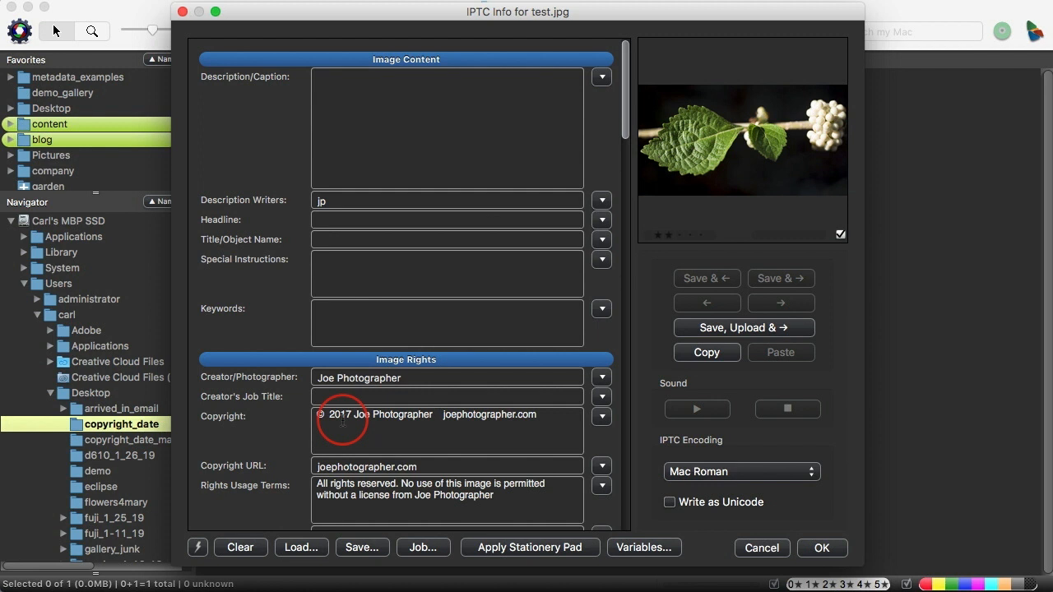
pyautogui.click(436, 414)
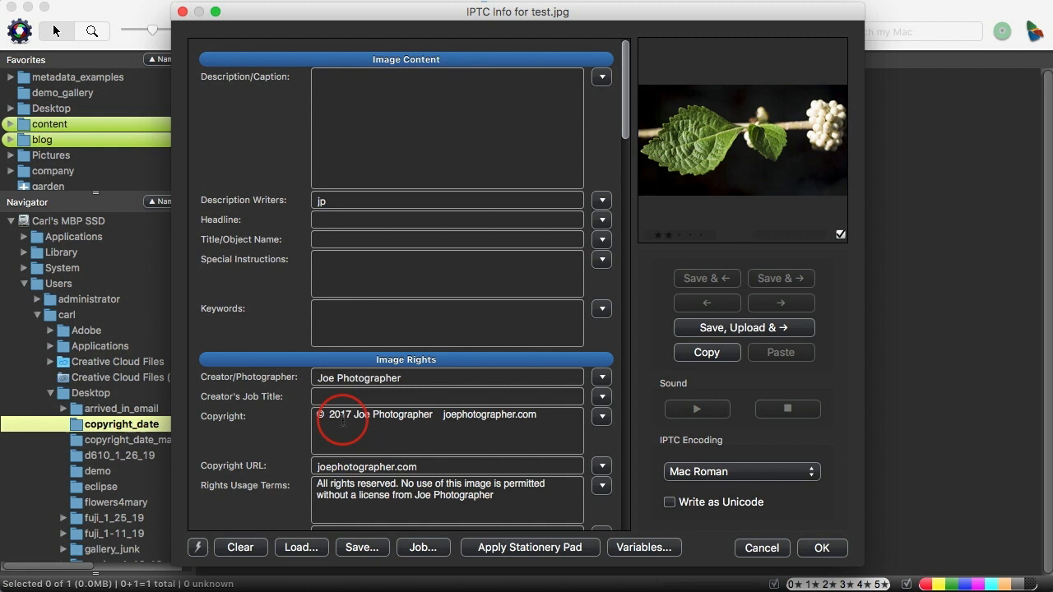
pyautogui.click(436, 415)
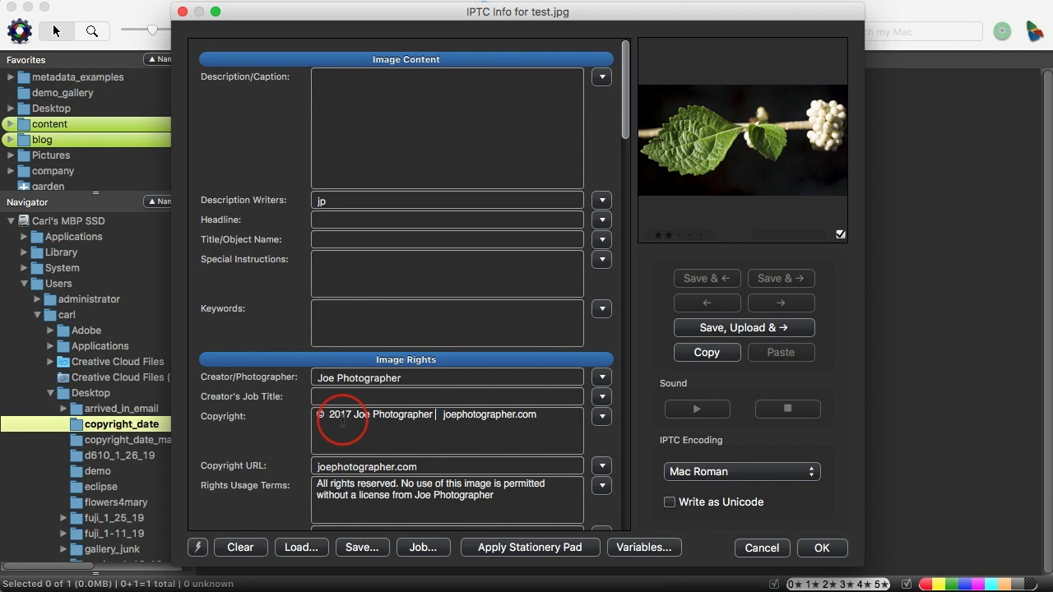